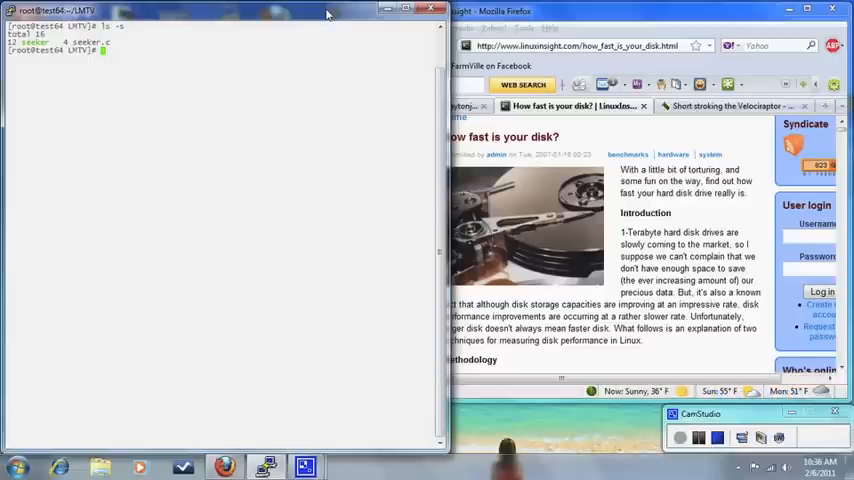
mouse_move(500, 202)
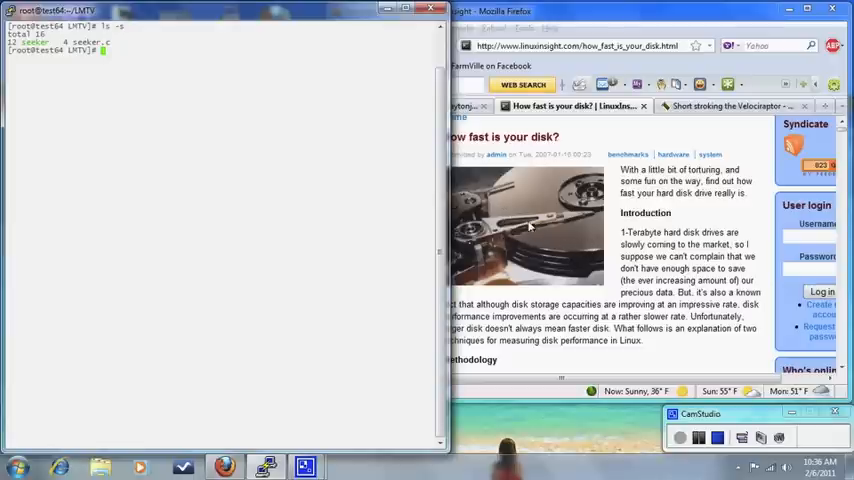
mouse_move(508, 230)
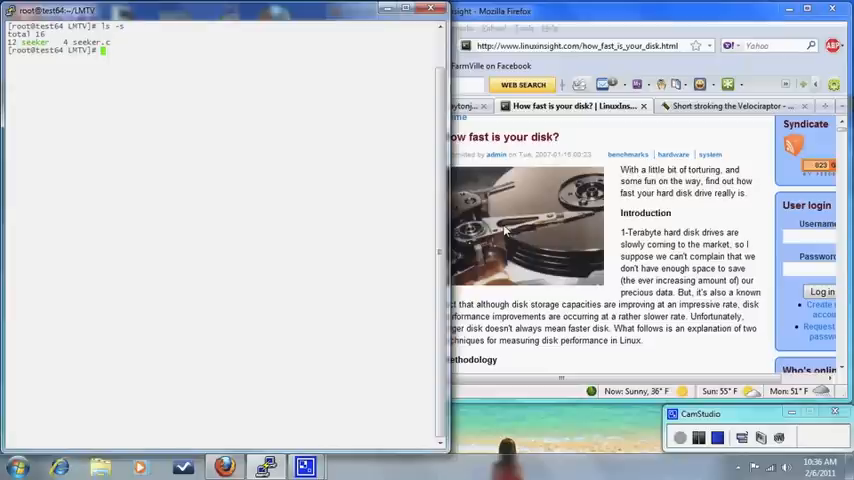
mouse_move(432, 225)
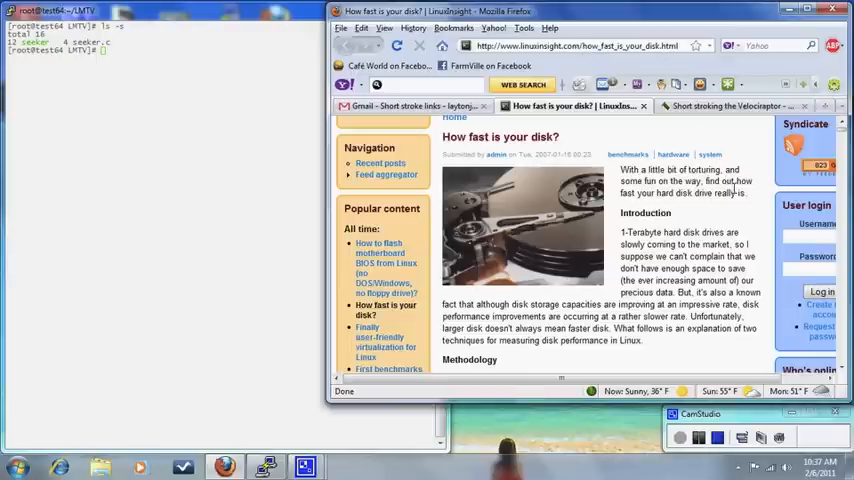
Scroll through the disk benchmark article in Firefox down to its Conclusion section
scroll(down, 3)
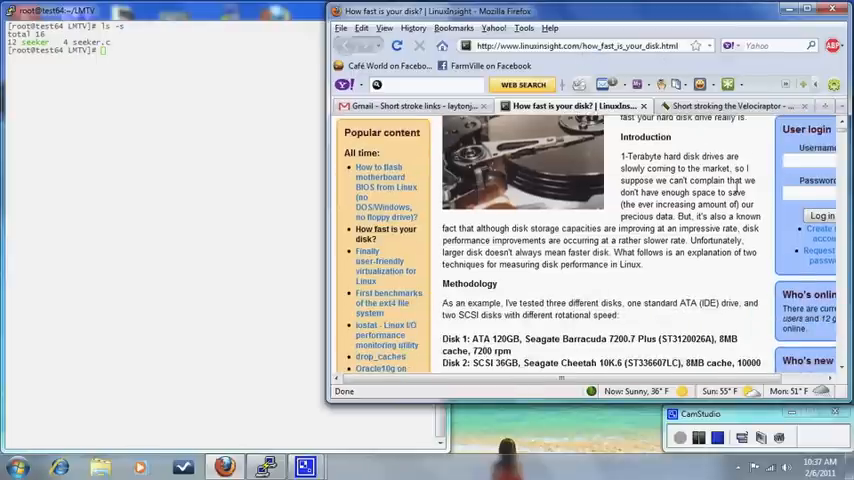
scroll(down, 3)
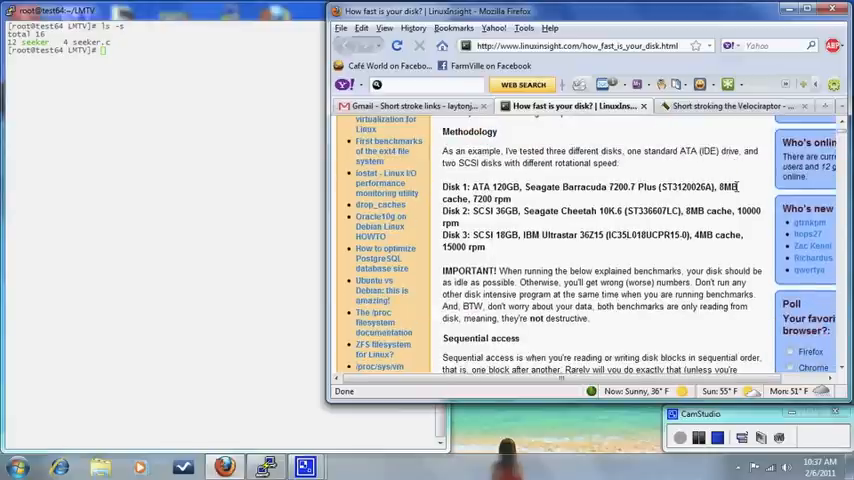
scroll(down, 3)
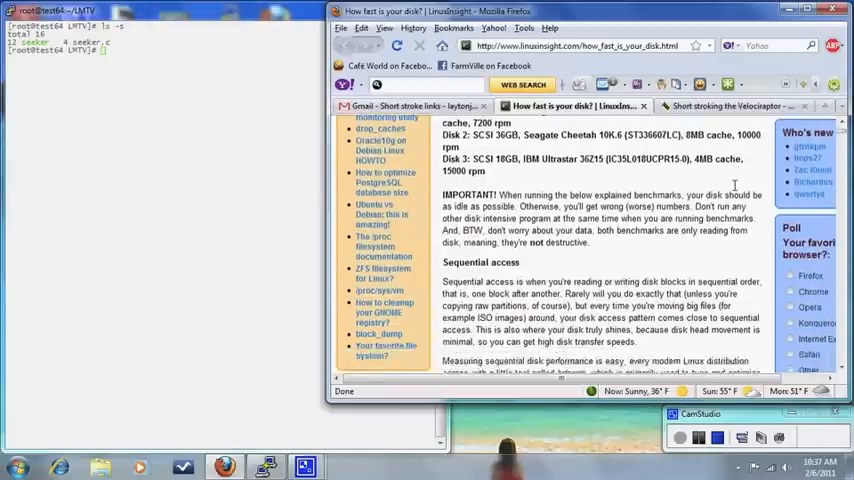
scroll(down, 3)
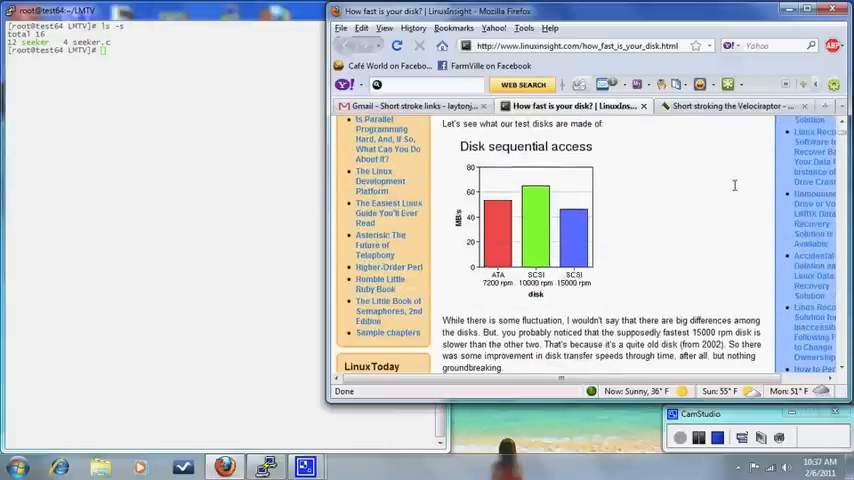
scroll(down, 3)
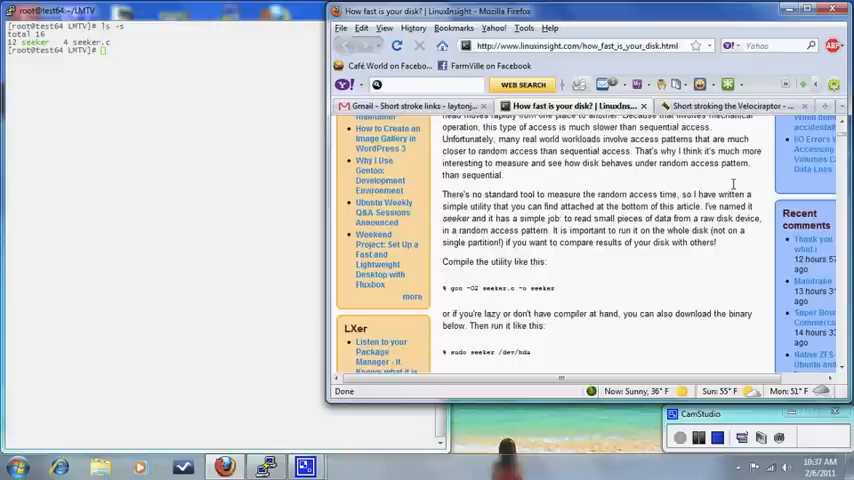
scroll(up, 3)
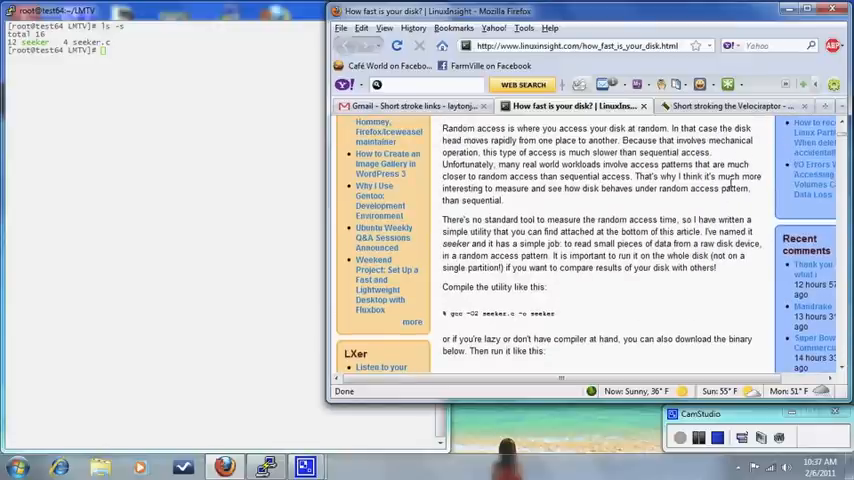
scroll(down, 3)
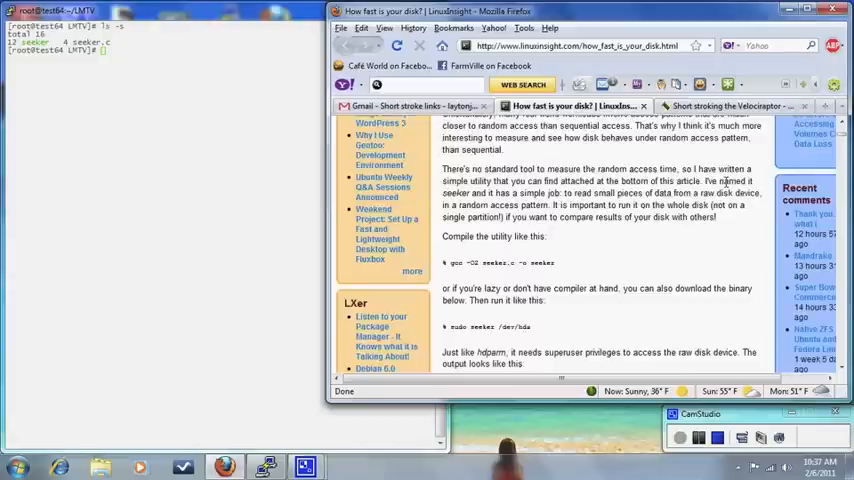
scroll(down, 3)
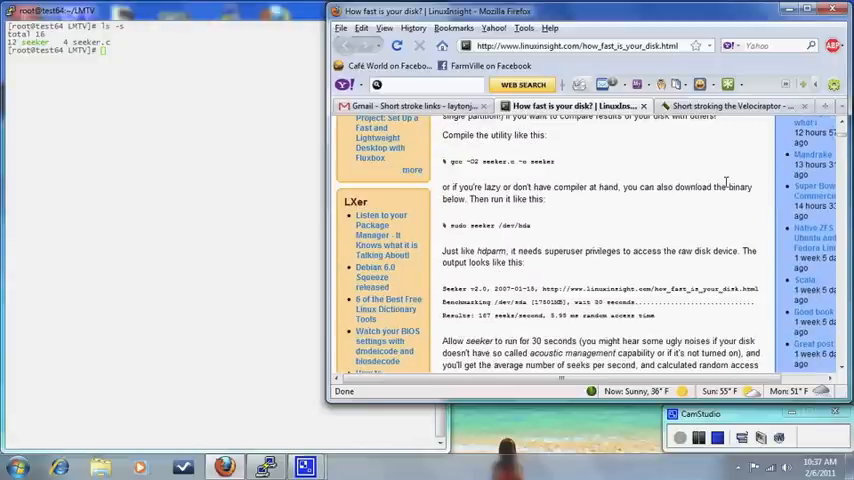
scroll(down, 3)
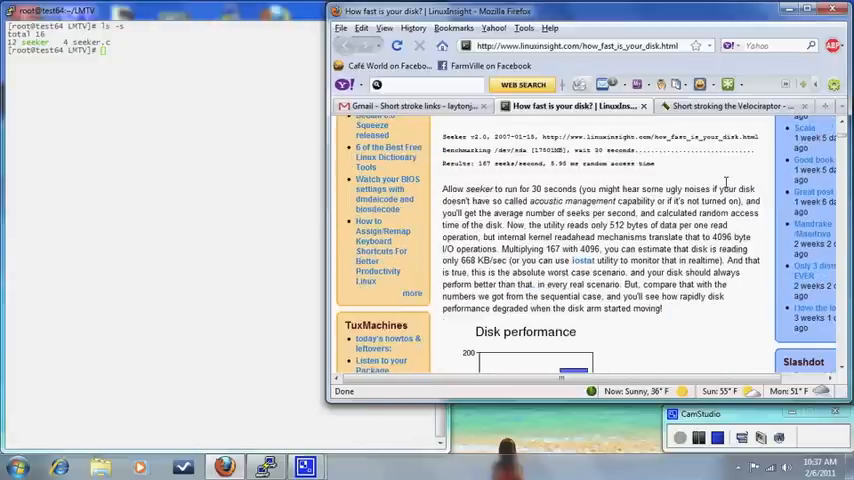
scroll(down, 3)
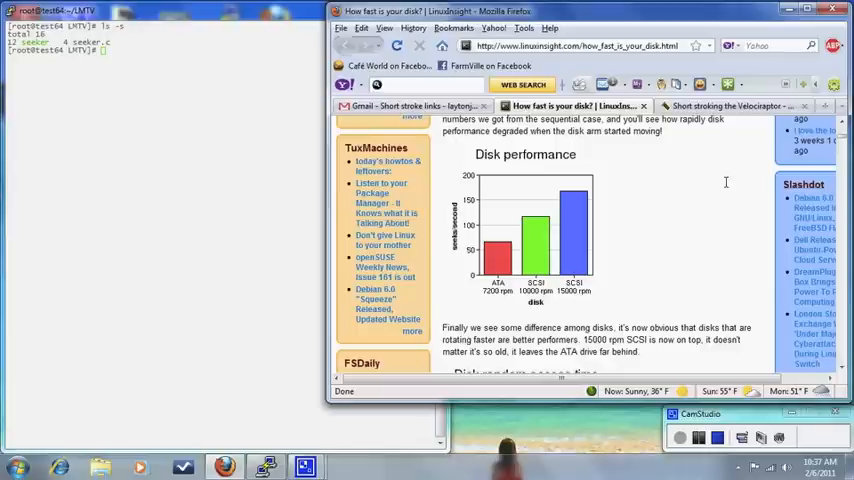
scroll(down, 3)
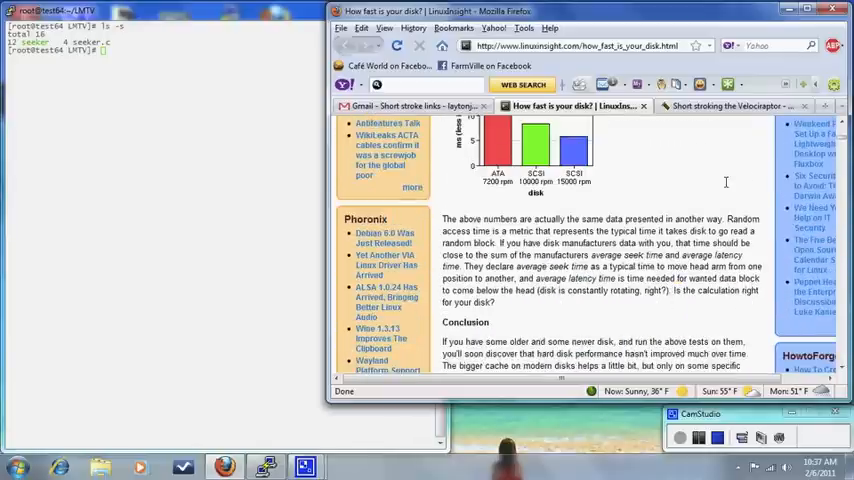
scroll(down, 3)
text(fdisk /dev)
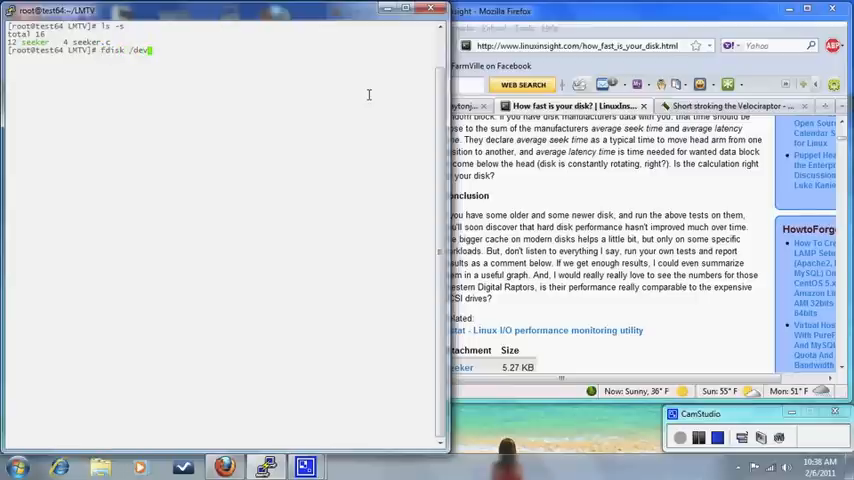
Run fdisk on /dev/sdb, add primary partition 1 spanning cylinders 1–60801, and write it
text(sdb)
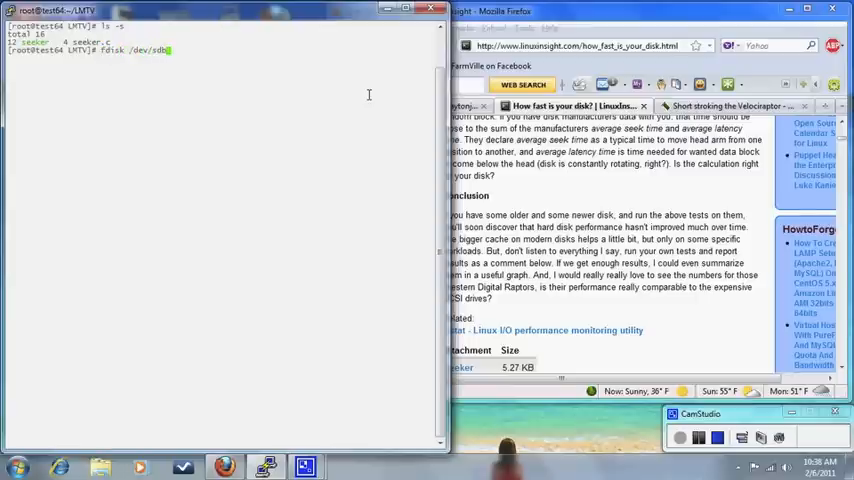
key(Return)
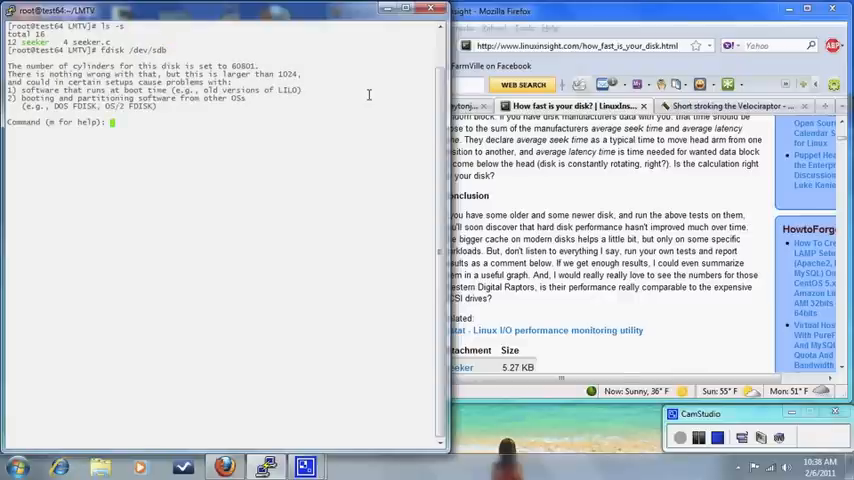
text(n)
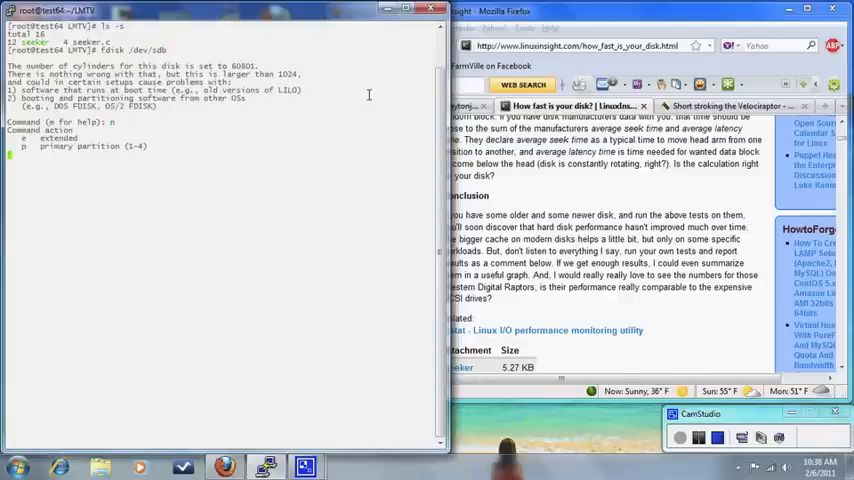
text(1-4): 1)
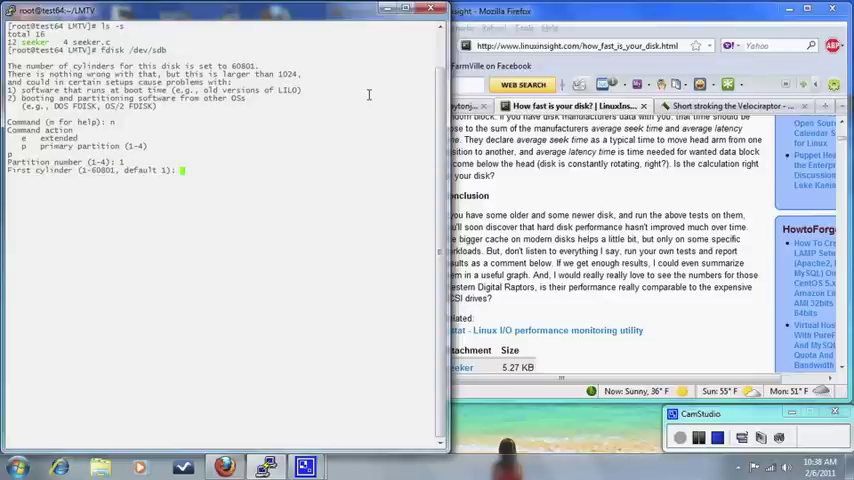
key(Return)
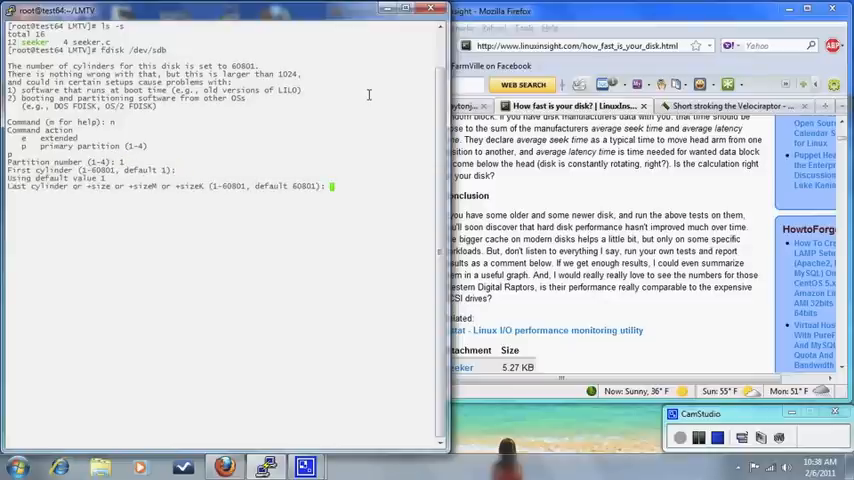
key(Return)
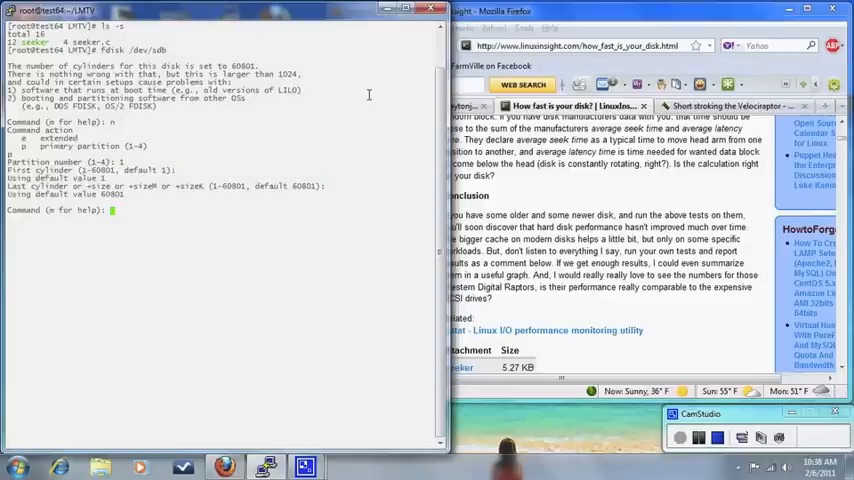
text(w)
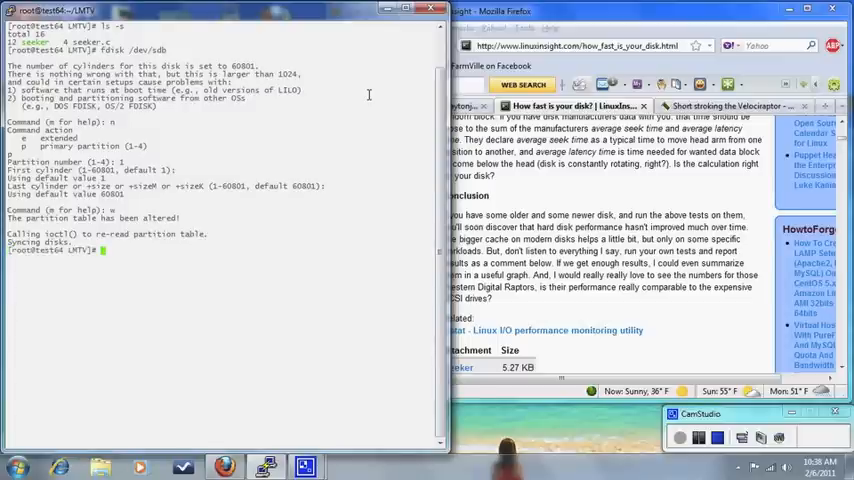
Run ./seeker /dev/sdb1 to get 80 seeks/second and 12.37 ms access time
text(./se)
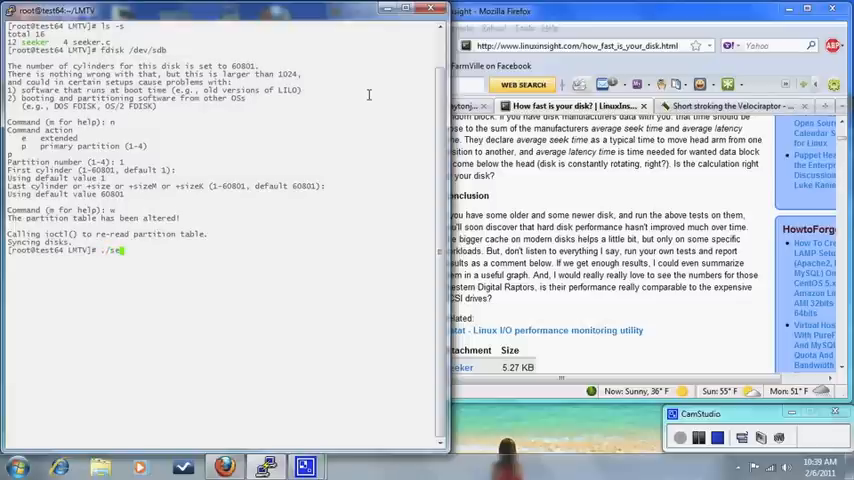
text(eker)
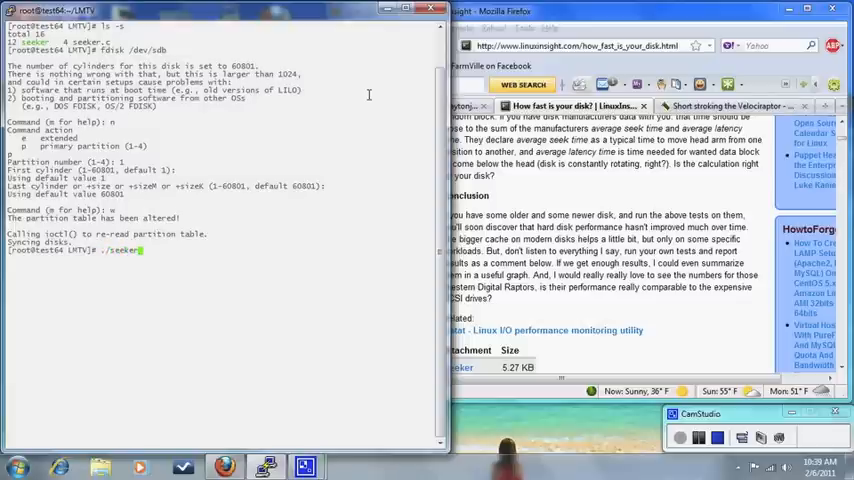
text(/dev/sdb1)
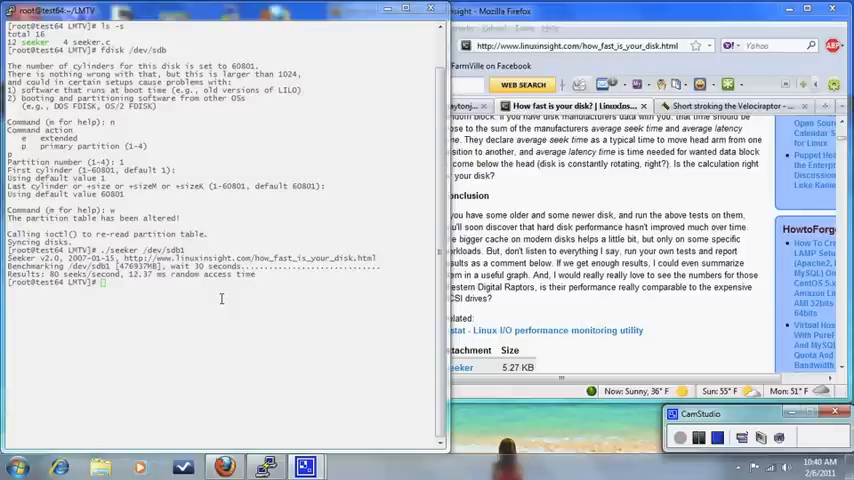
mouse_move(240, 309)
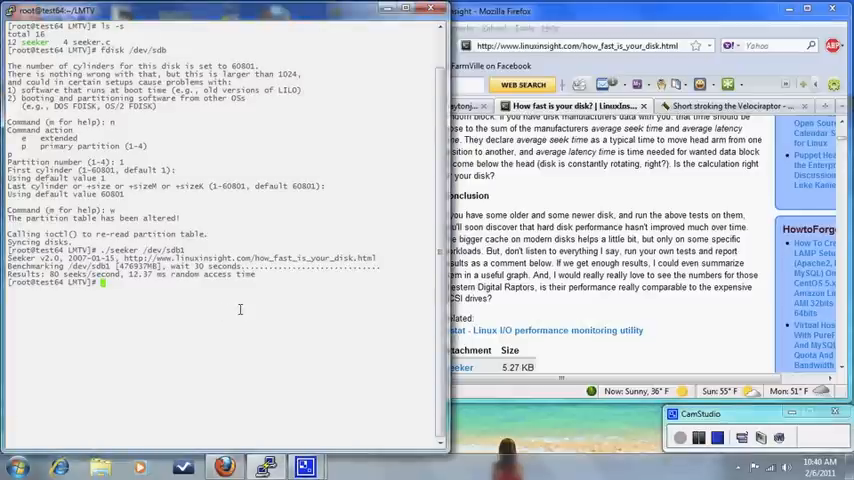
Delete and recreate /dev/sdb1 ending at cylinder 45600, then benchmark it at 11.12 ms
text(fdisk /)
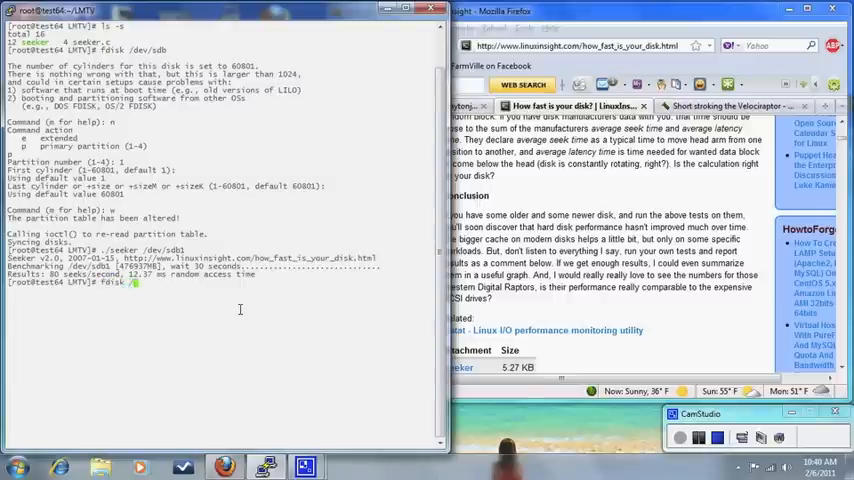
text(/dev/sdb)
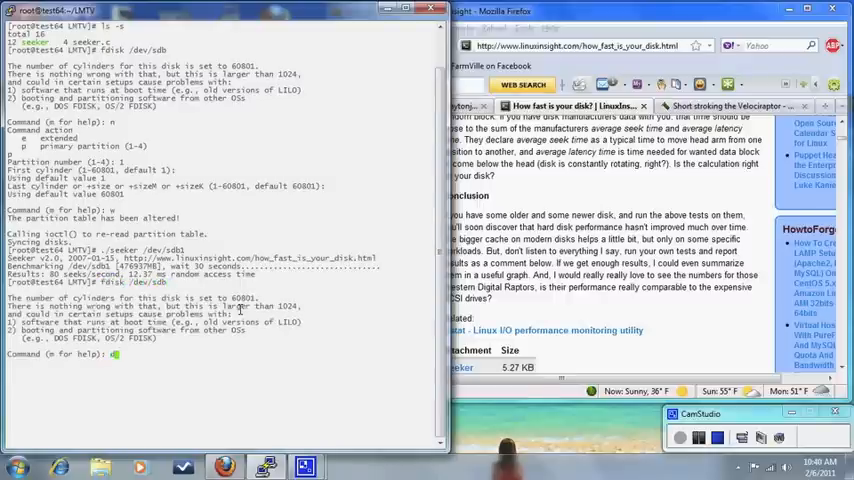
text(d)
text(n)
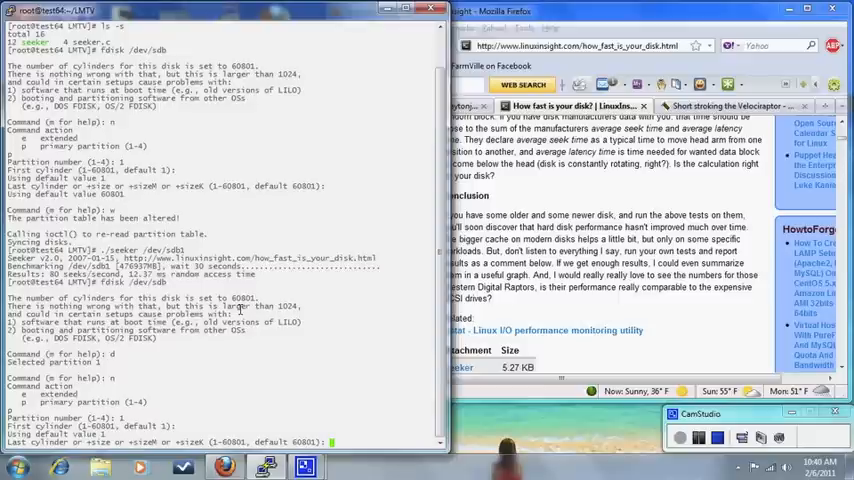
text(45600)
text(fdisk /dev/sdb)
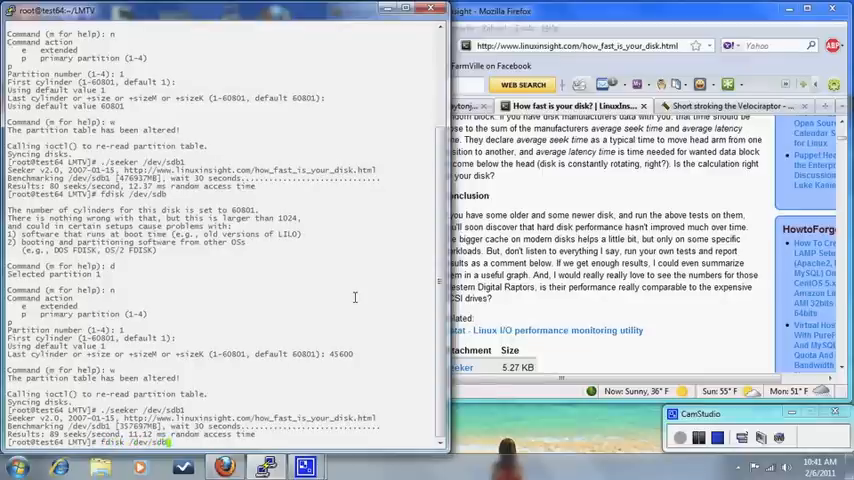
Recreate /dev/sdb1 with last cylinder 30400, then rerun seeker for 10.17 ms access time
scroll(down, 3)
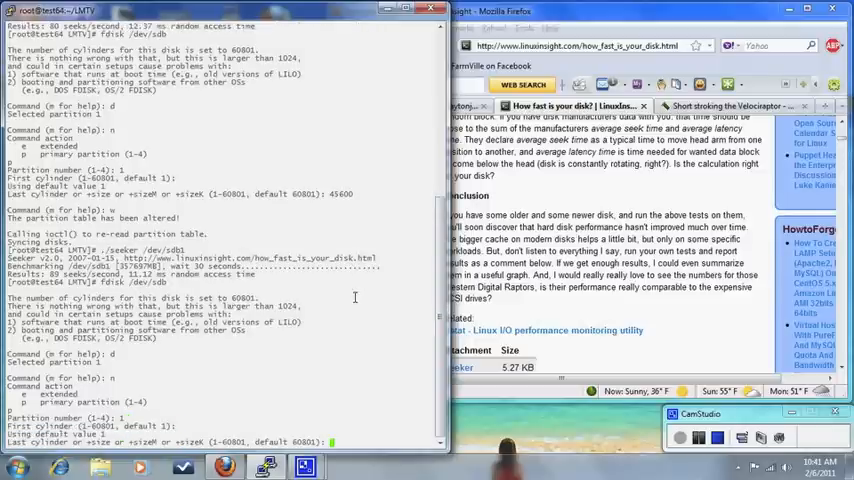
text(30400)
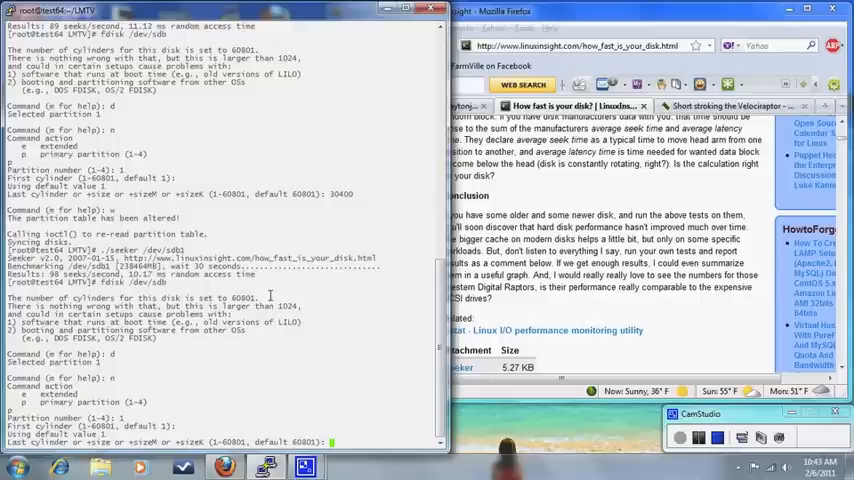
Recreate /dev/sdb1 ending at cylinder 15200 and benchmark it at 9.53 ms
text(15200)
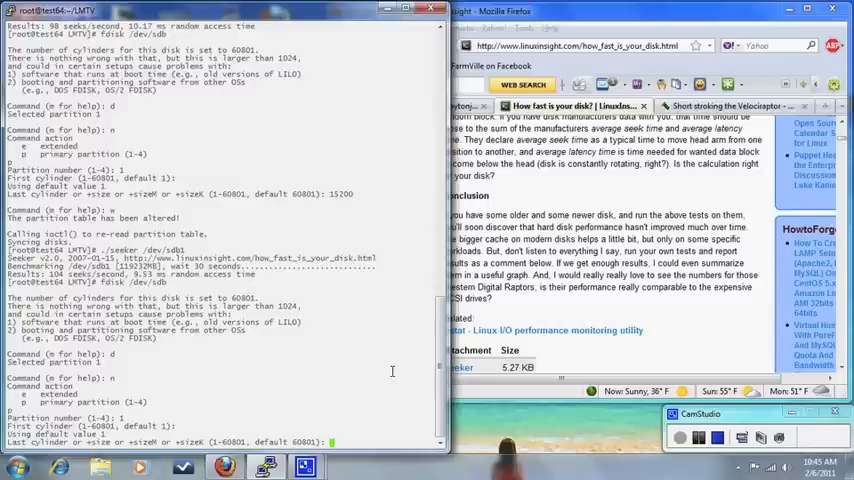
Set /dev/sdb1's last cylinder to 6080, write the table, and type ./seeker /dev/sdb1
text(60801)
text(./seeker)
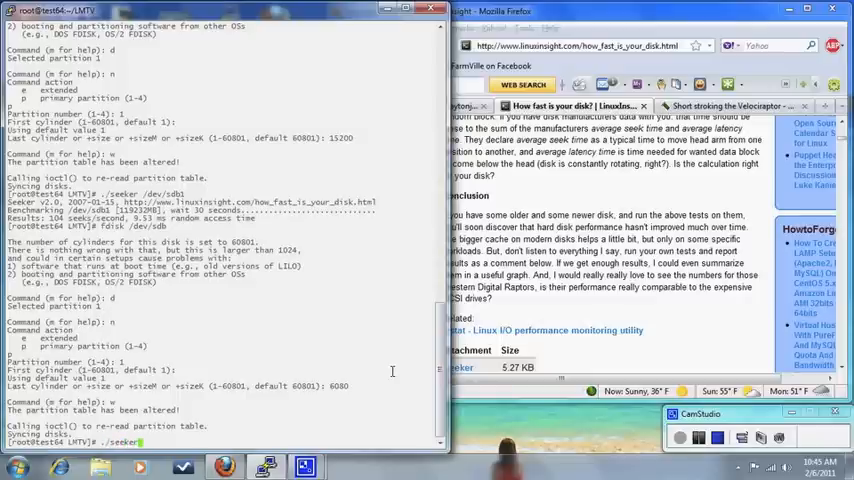
text(/dev/sdb1)
text(fdisk /dev/sdb)
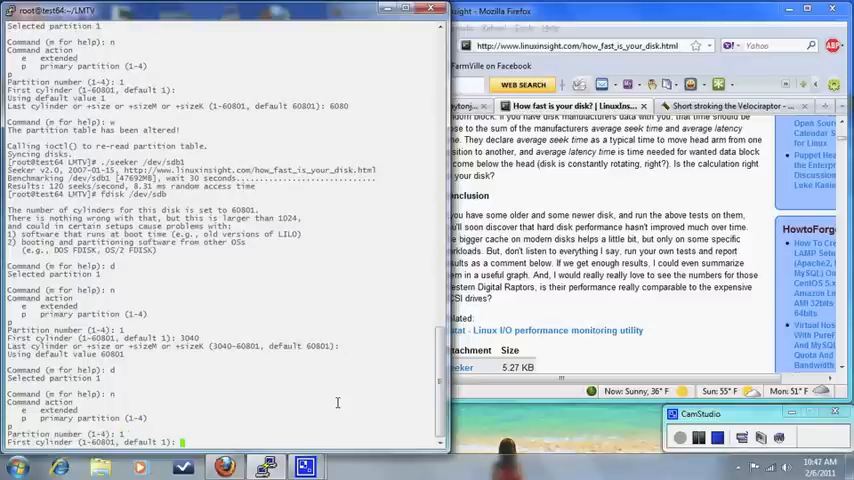
Repartition /dev/sdb1 to end at cylinders 3040 then 608, benchmarking each (8.00 ms, 7.12 ms)
text(3040)
text(w)
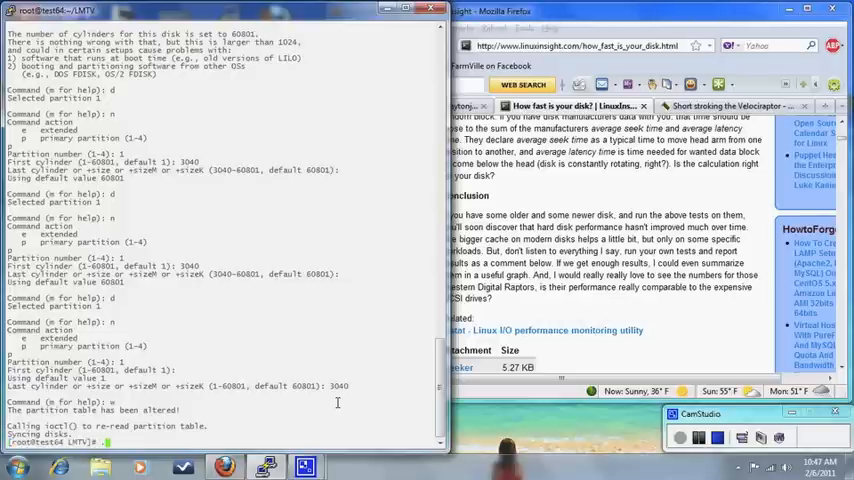
text(./seeker /dev/sdb1)
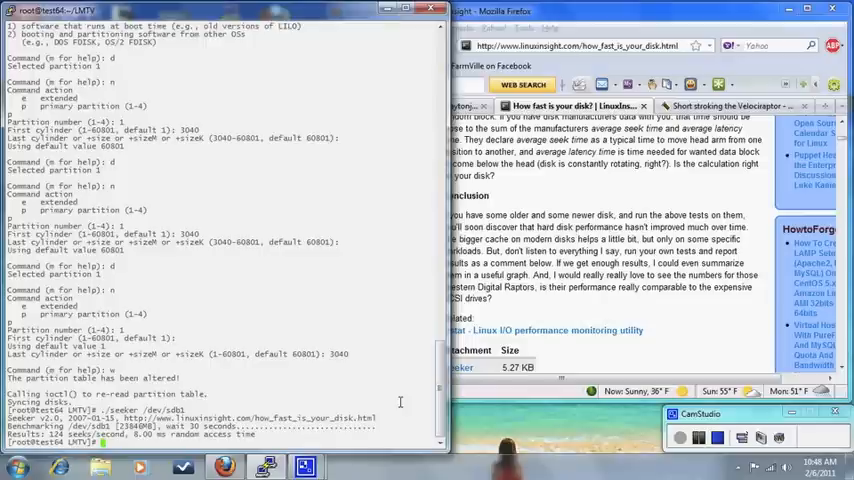
text(fdisk /dev/sdb)
text(1)
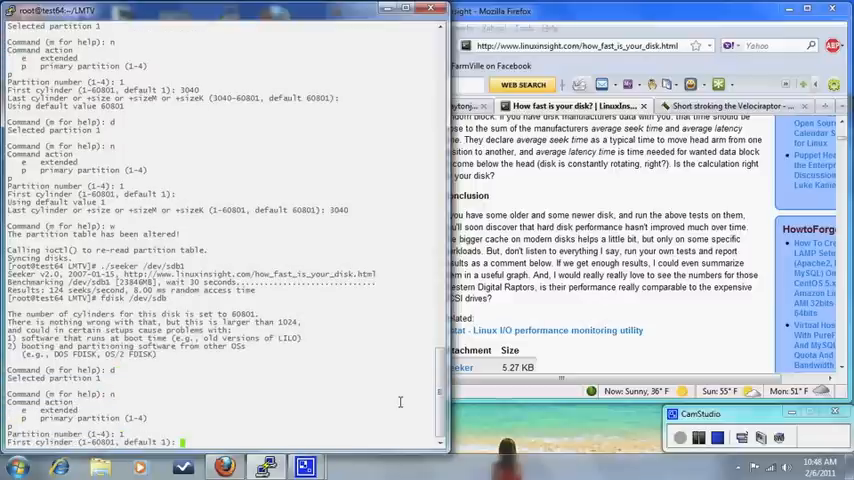
text(608)
text(d)
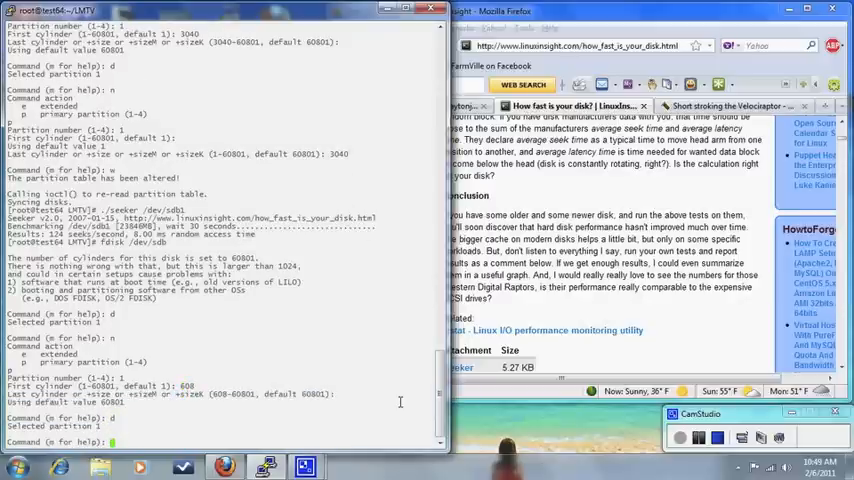
scroll(down, 3)
text(n)
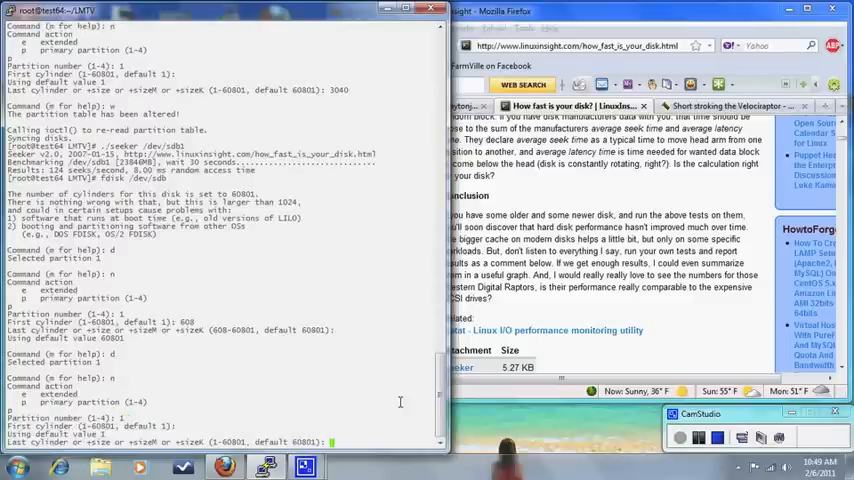
text(608)
text(w)
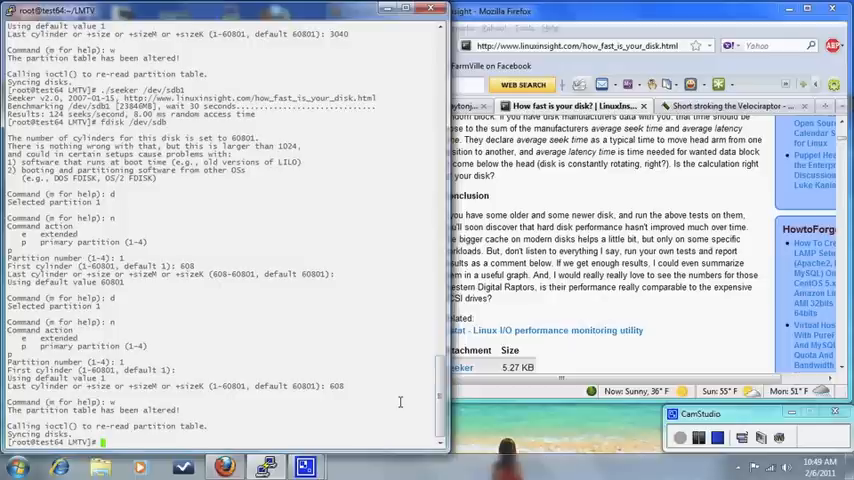
text(./seeker /dev/sdb1)
text(fdisk /dev/sdb)
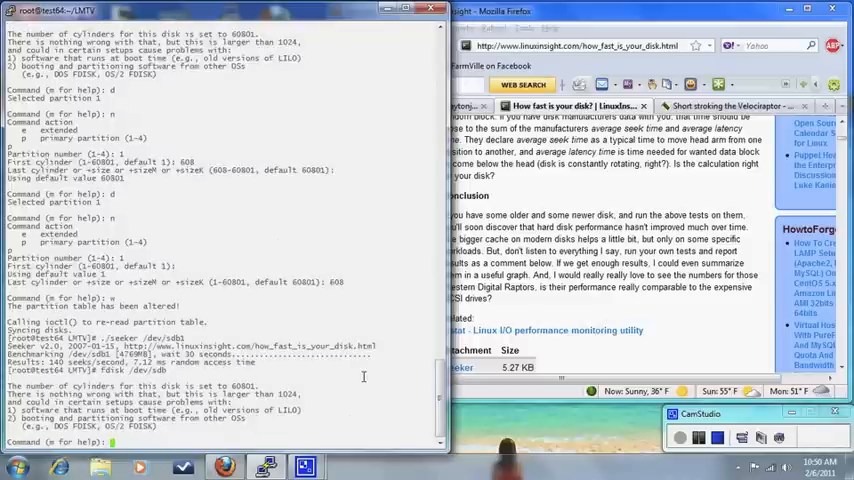
Recreate /dev/sdb1 from first cylinder 45600 to default 60801 and write the table
scroll(down, 3)
text(d)
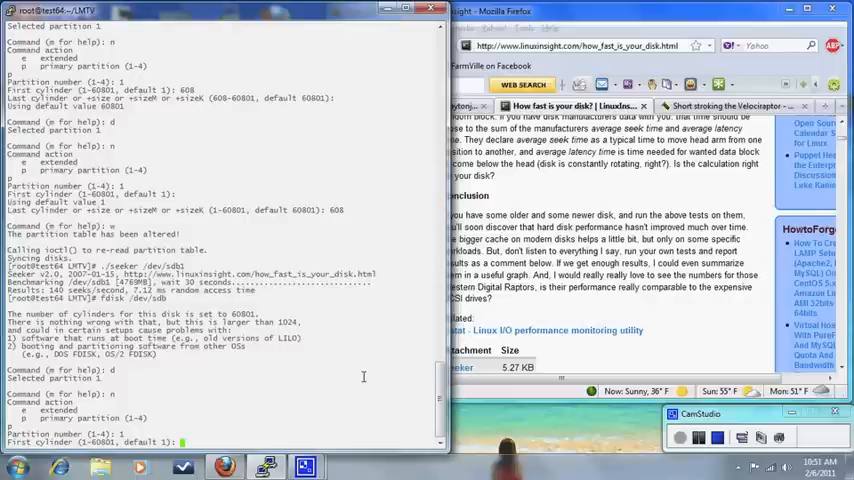
text(45600)
text(./see)
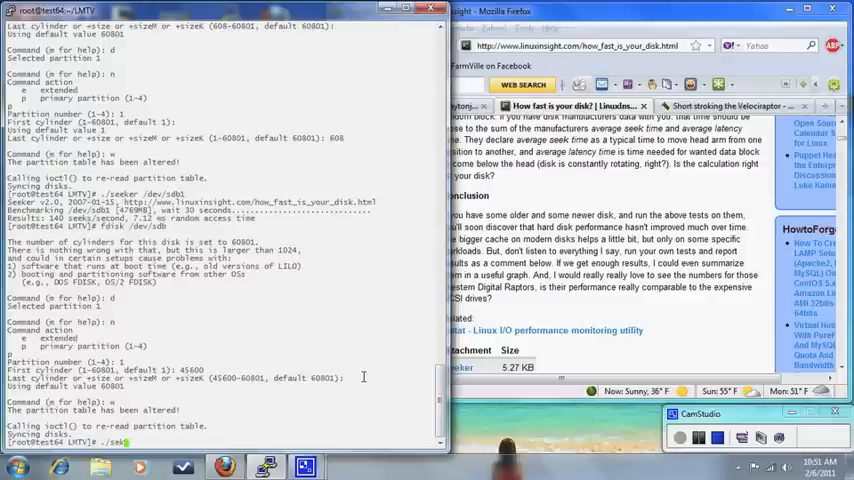
Benchmark the inner partition with ./seeker /dev/sdb1, then bring Firefox forward
text(.seeker /)
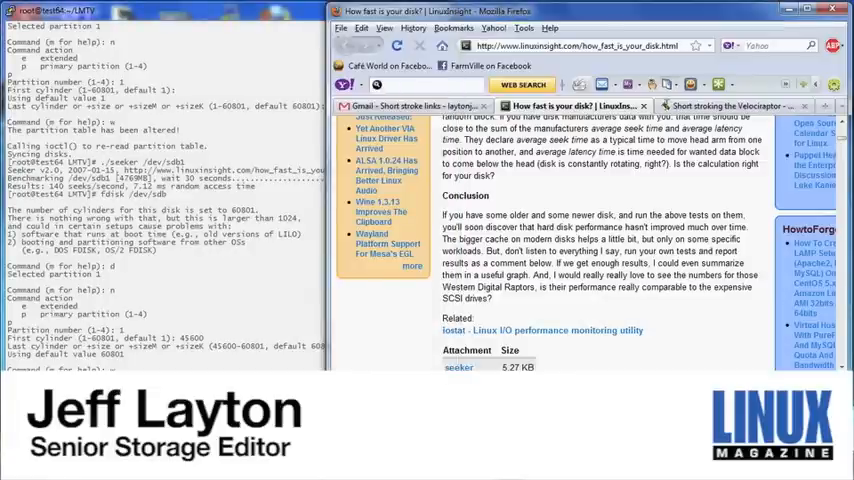
Bring up the 'Short stroking the Velociraptor' thread at its Partition Size / Avg Seek Time table
click(730, 106)
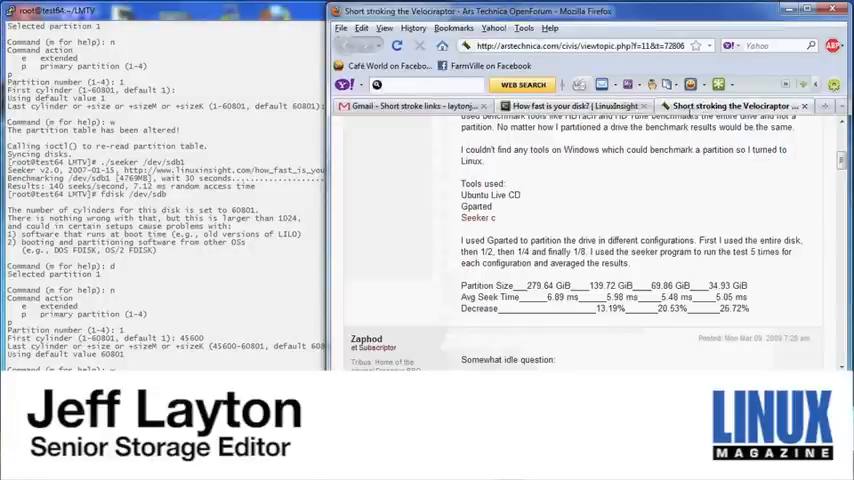
mouse_move(642, 184)
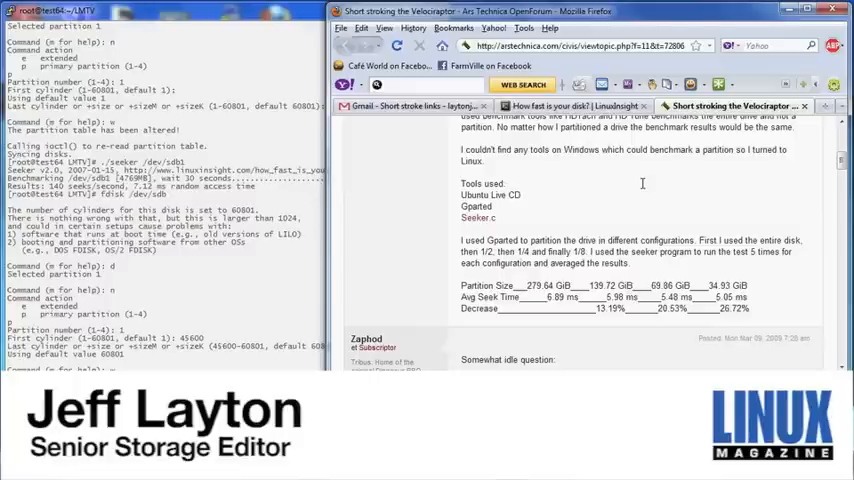
scroll(up, 3)
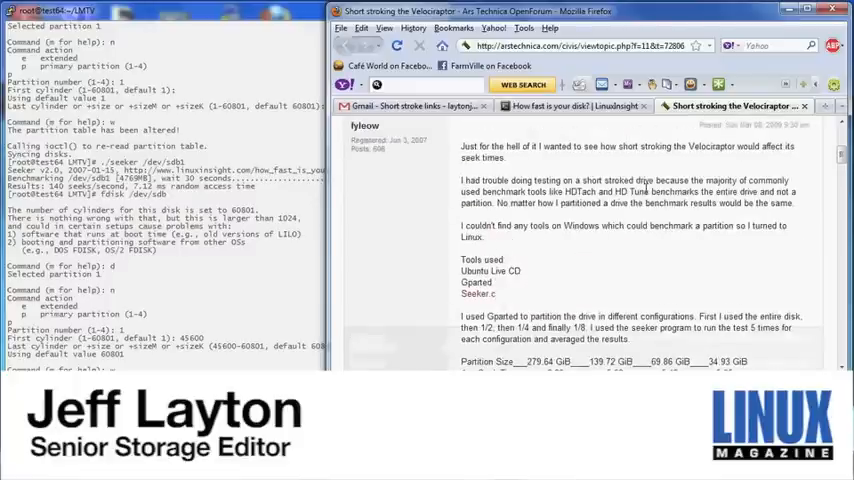
scroll(down, 3)
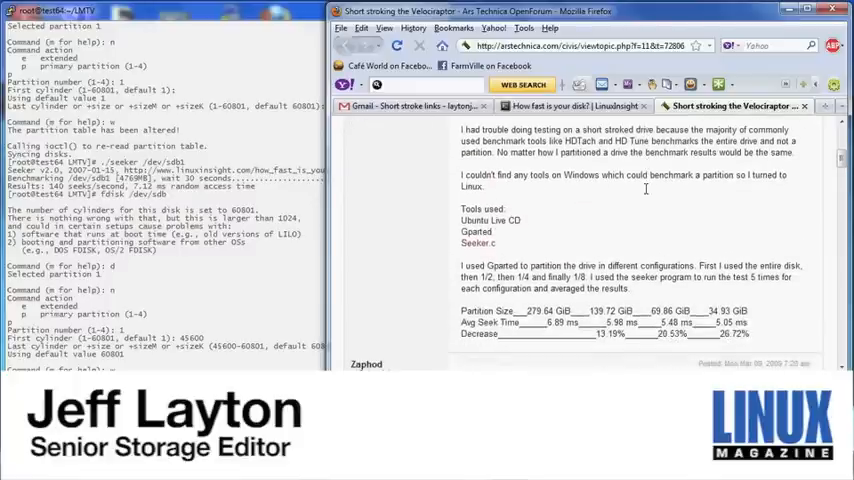